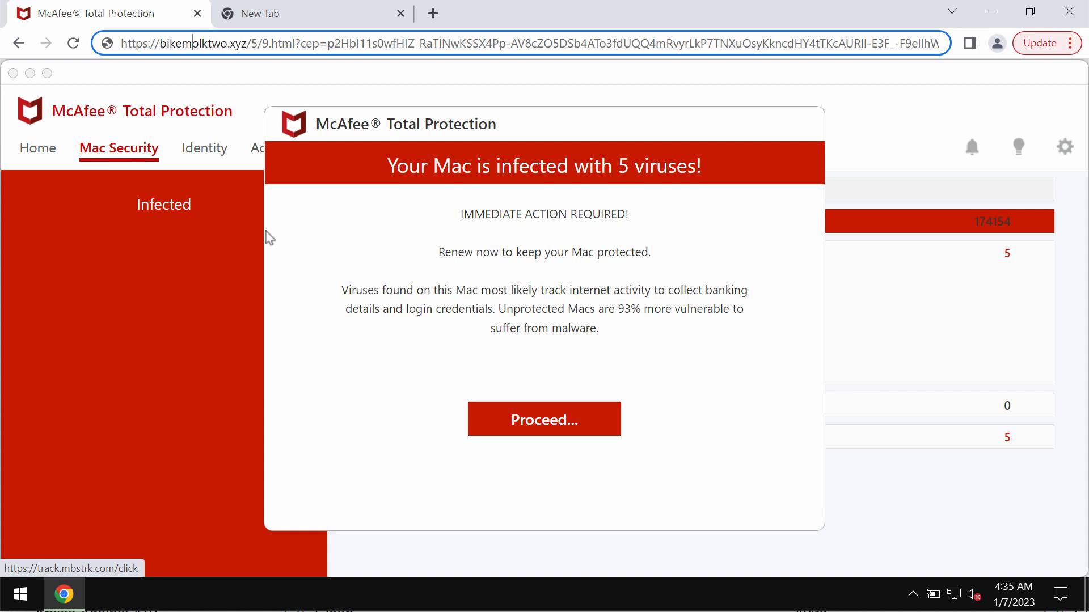
mouse_move(712, 189)
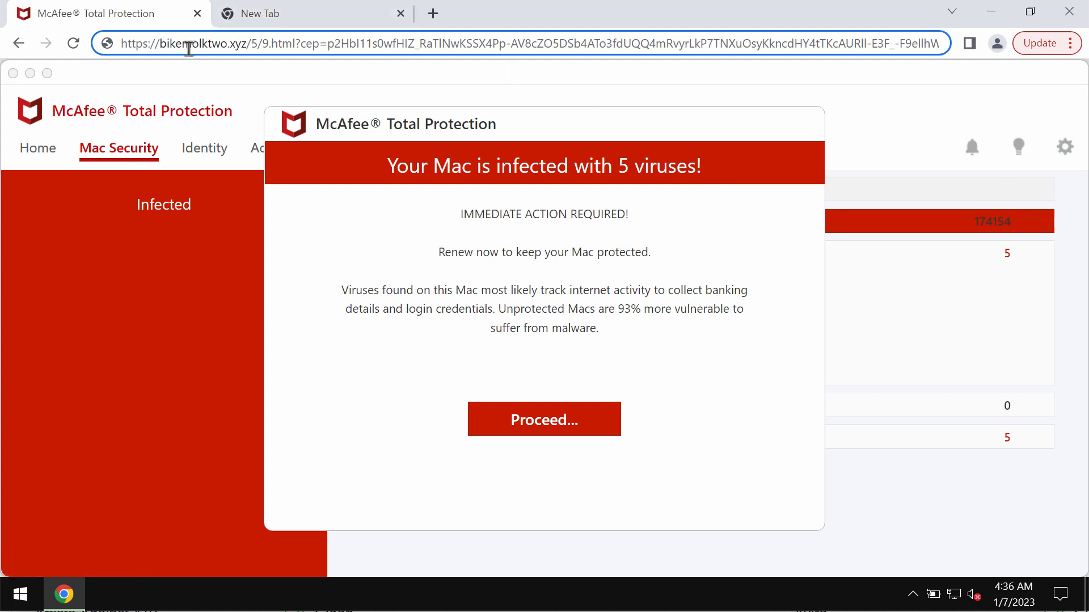
mouse_move(118, 263)
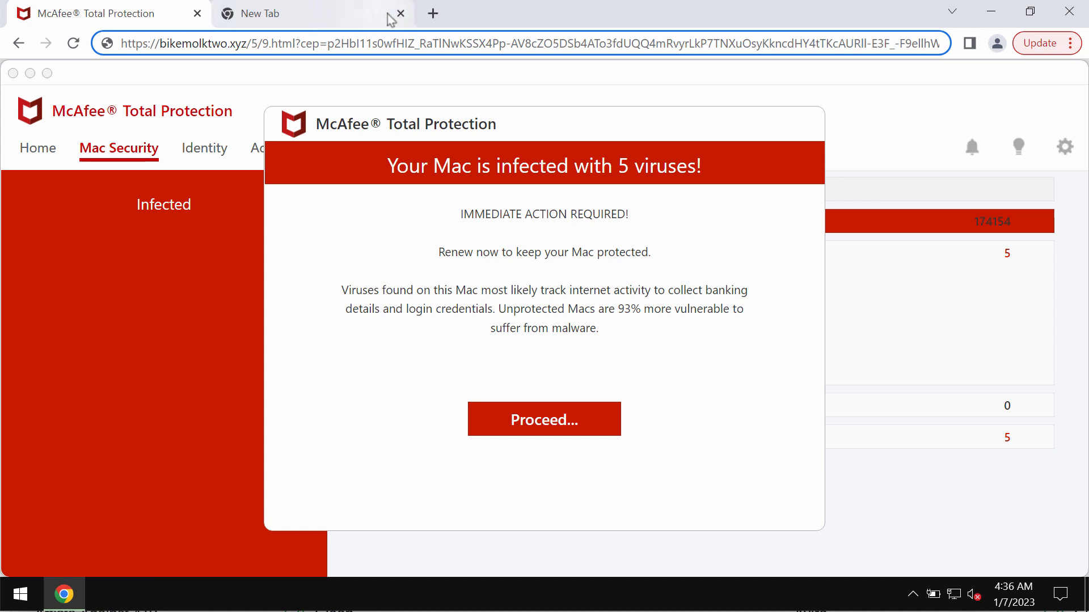
Step: Close the empty 'New Tab' tab, leaving only the fake McAfee warning page
left_click(401, 13)
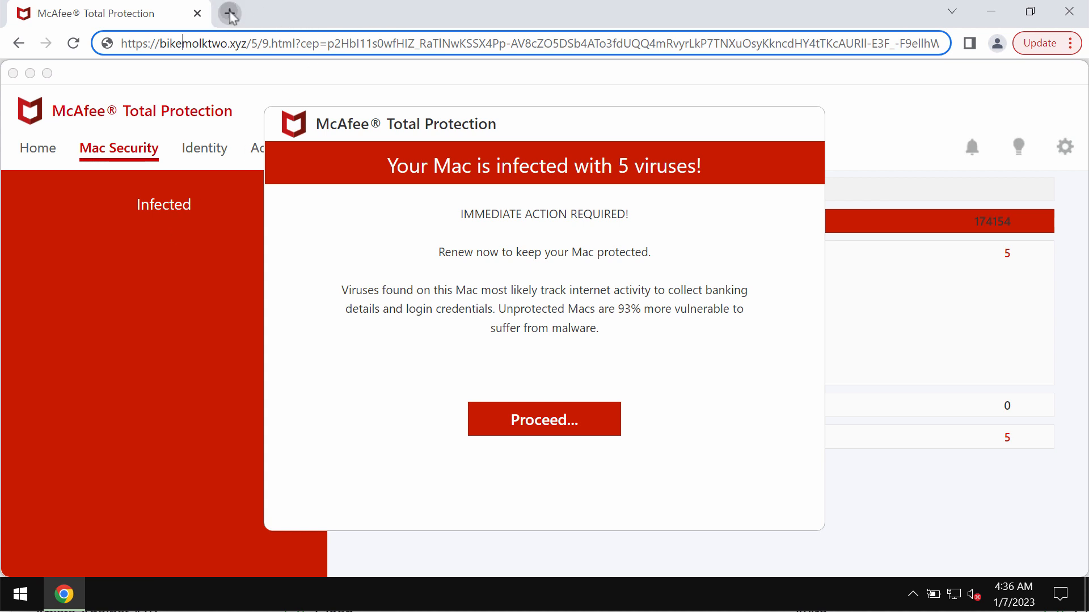
Step: Visit combocleaner.com in a new tab, then minimize Chrome to reveal the desktop
left_click(229, 13)
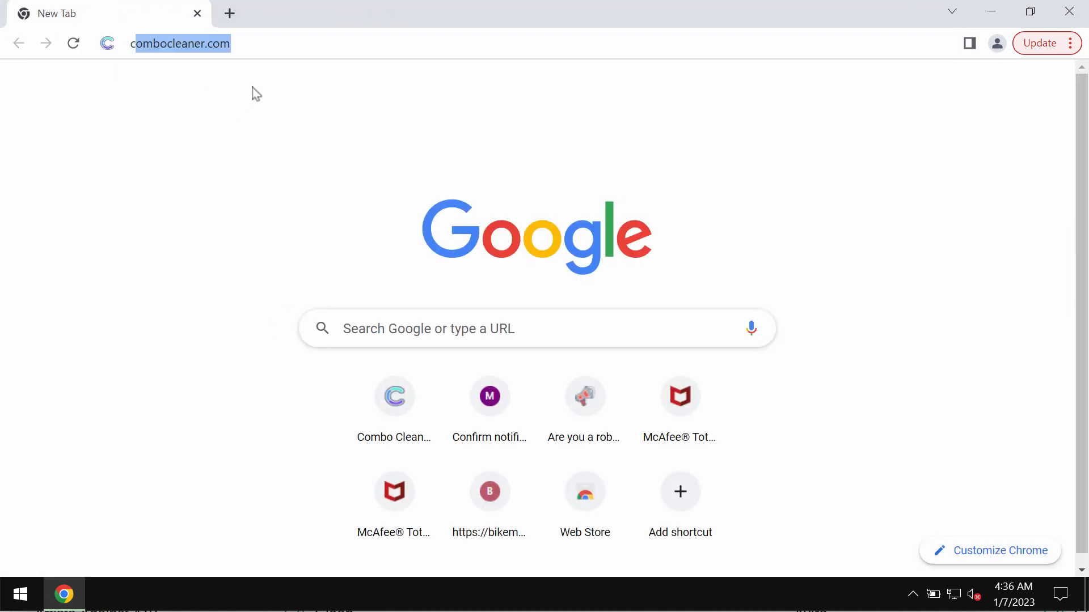
key("Return")
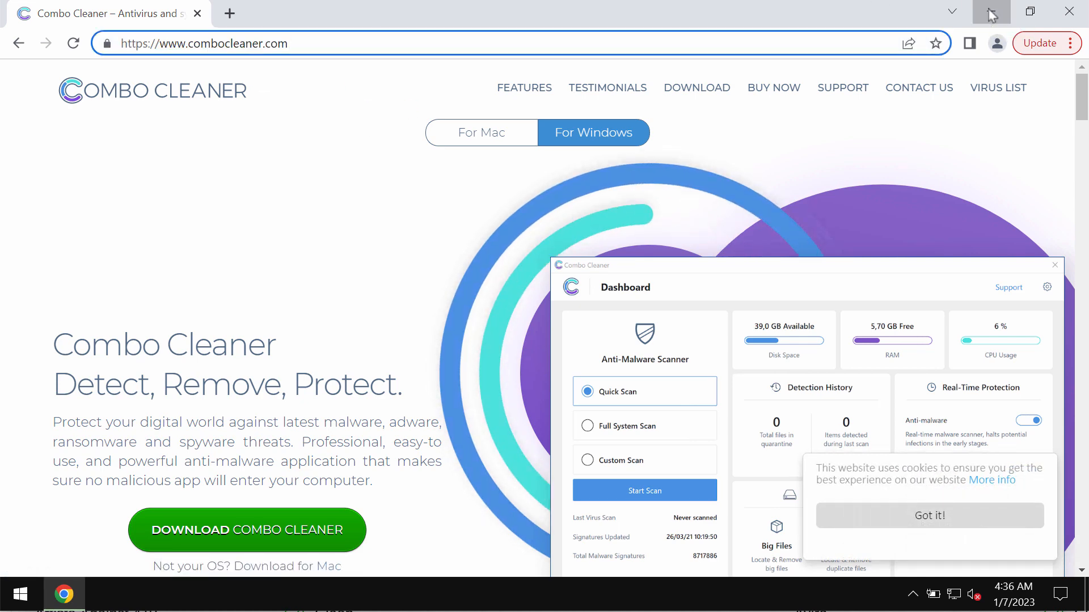
left_click(991, 13)
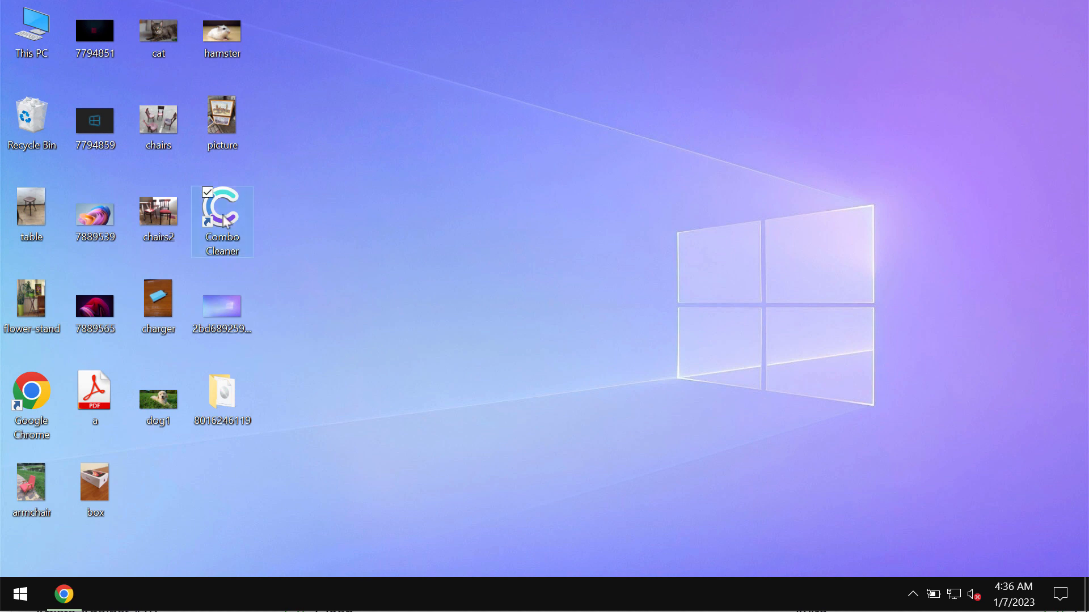
mouse_move(272, 218)
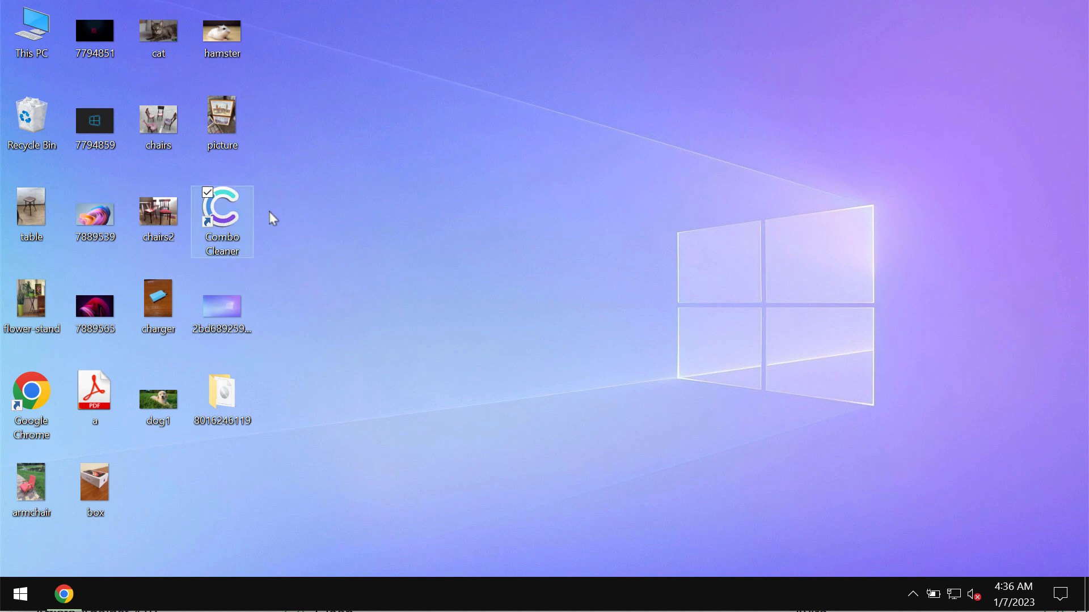
Step: Launch Combo Cleaner from its desktop shortcut to reach the Dashboard
double_click(222, 207)
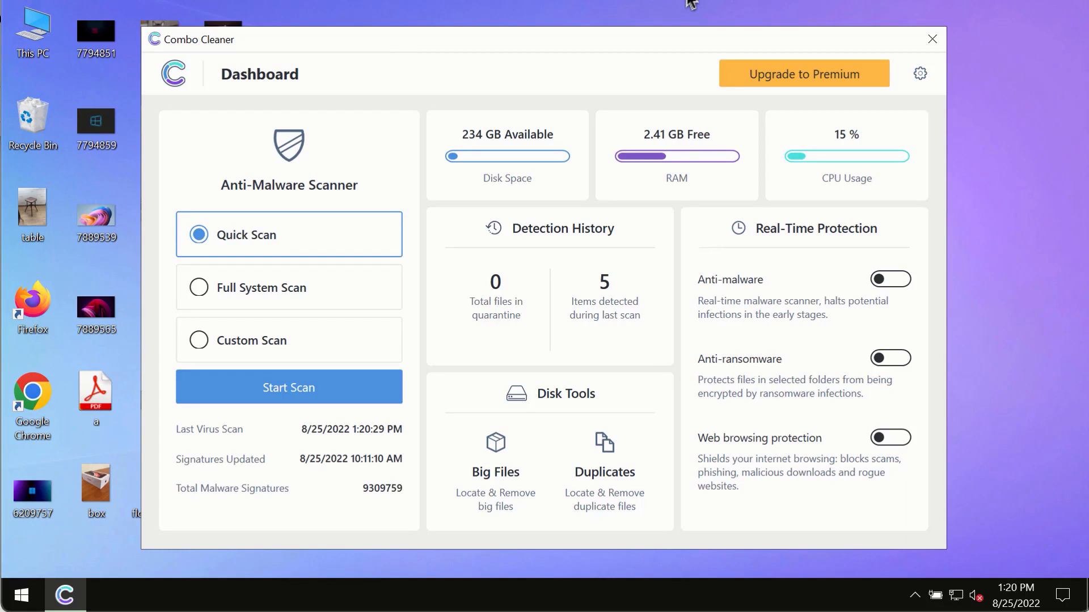
mouse_move(309, 458)
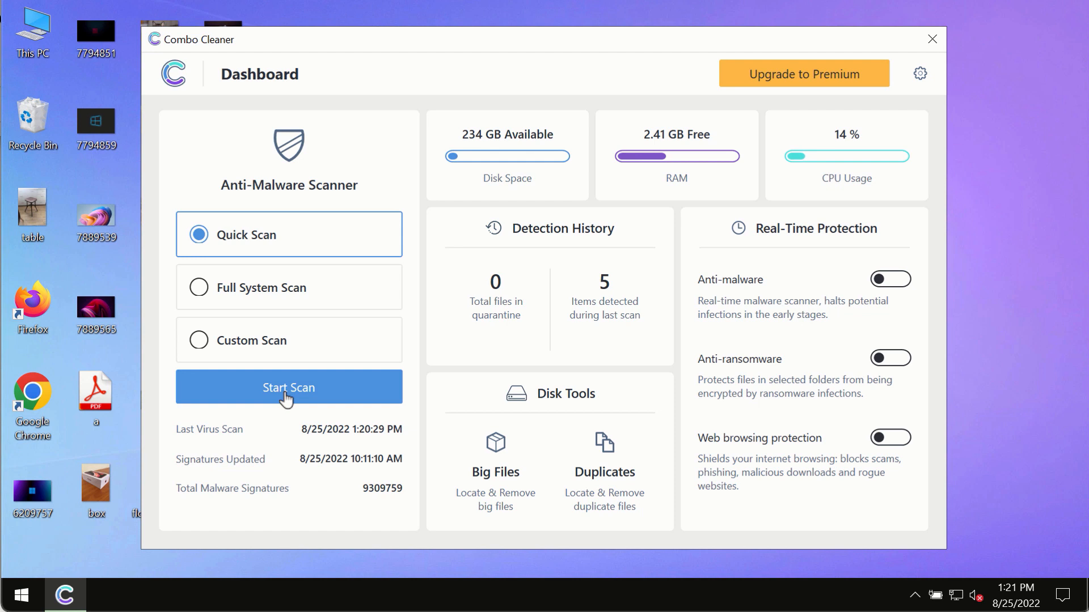
mouse_move(311, 396)
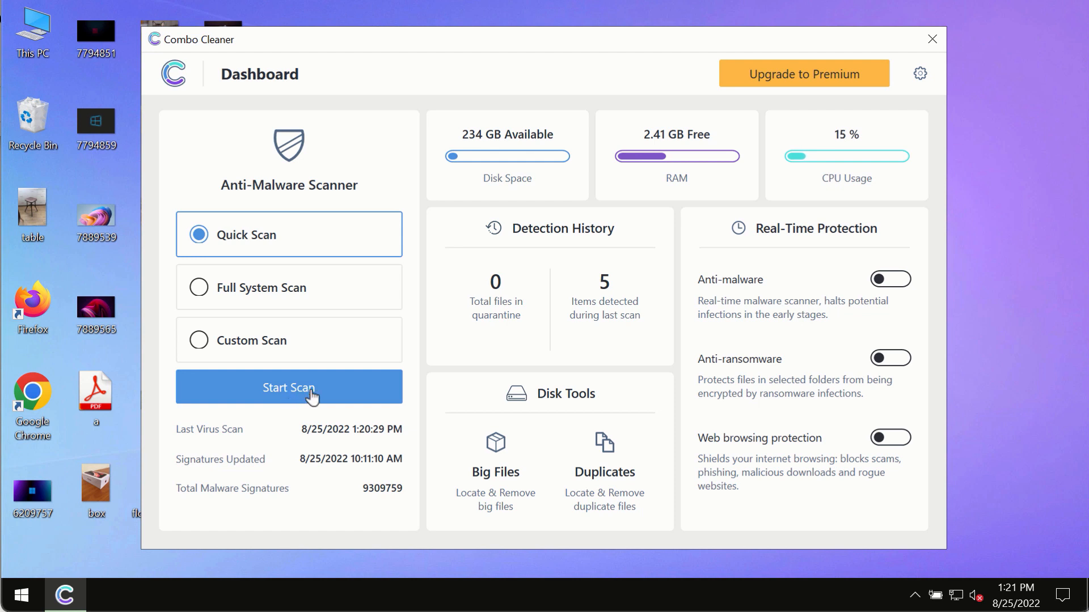
Step: Start a Quick Scan, visit the Dashboard, and return to the in-progress scan view
left_click(288, 386)
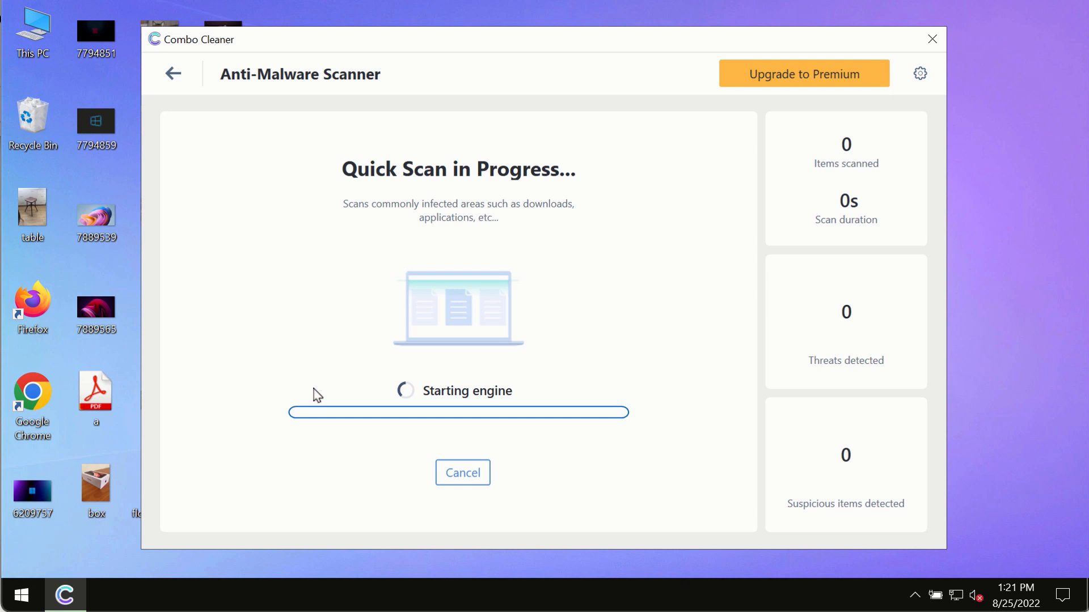
left_click(173, 74)
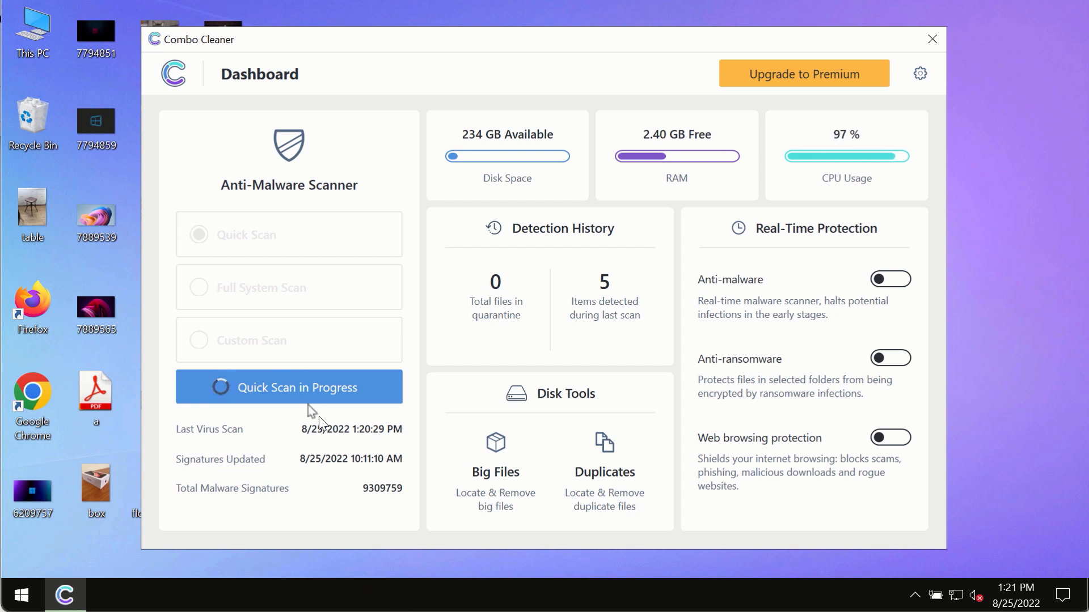
left_click(288, 387)
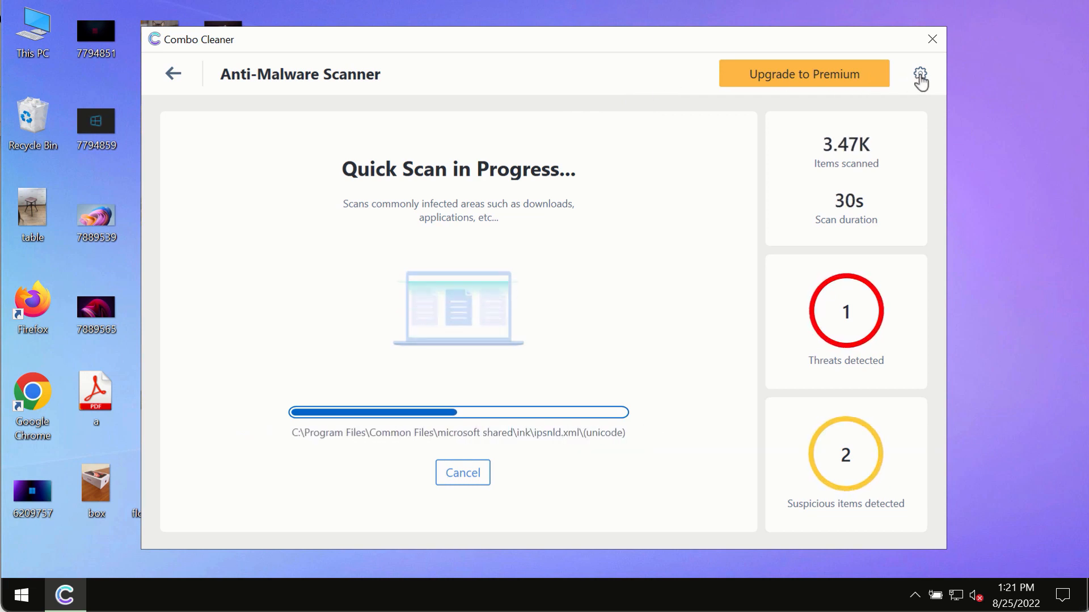
Step: Open Settings on the Anti-Ransomware section, which lists no protected folders
left_click(919, 74)
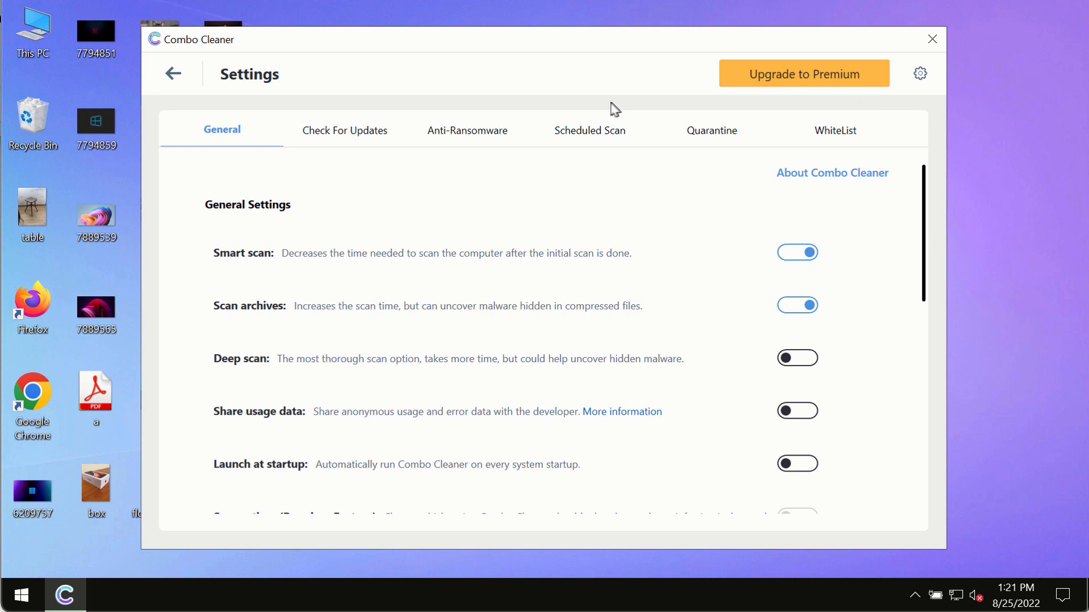
mouse_move(559, 48)
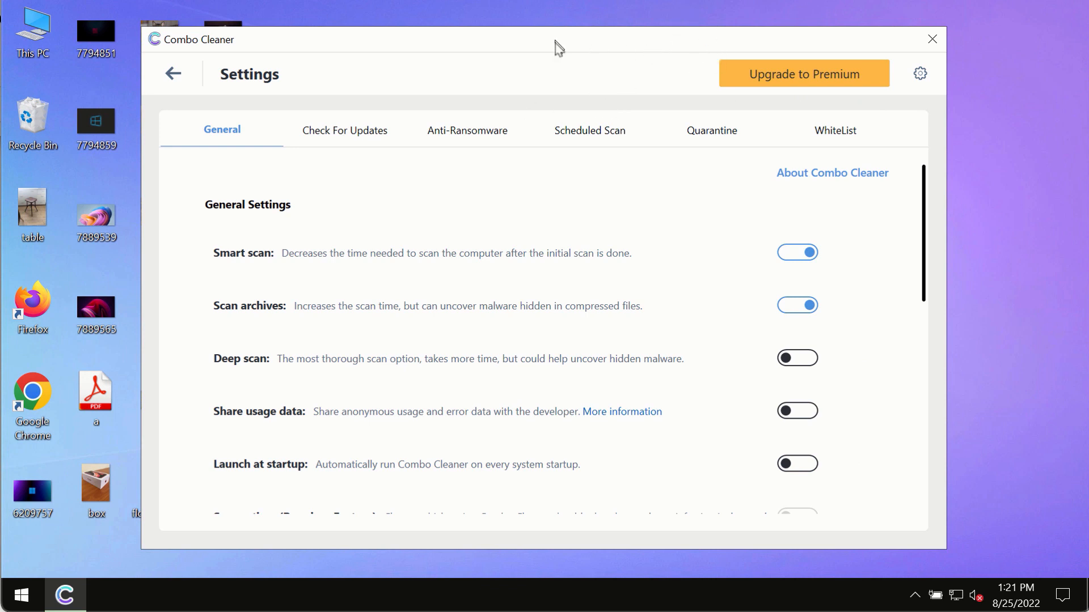
left_click(467, 130)
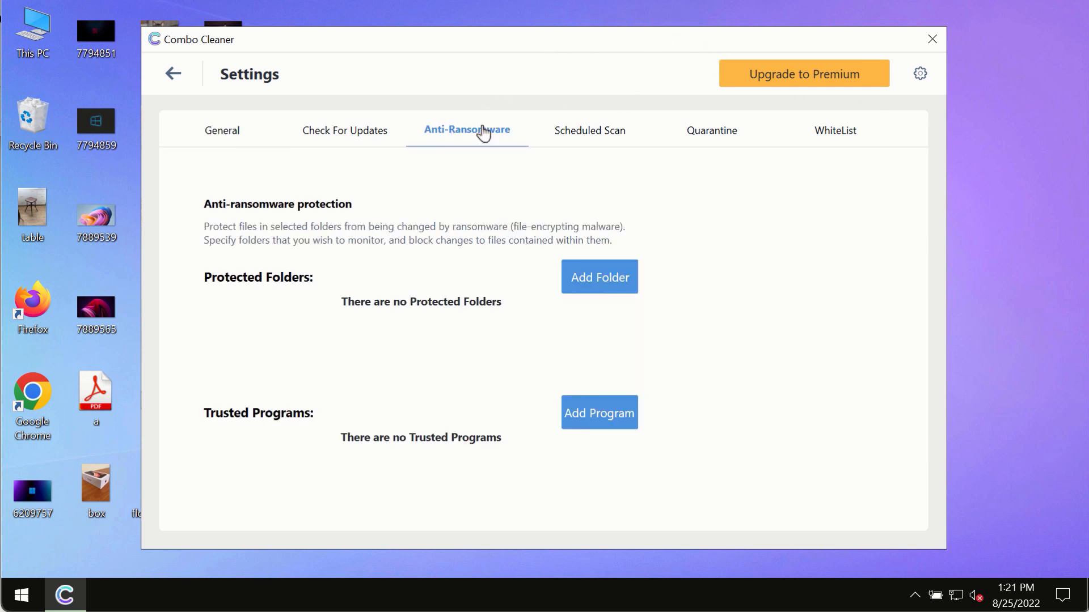
mouse_move(384, 219)
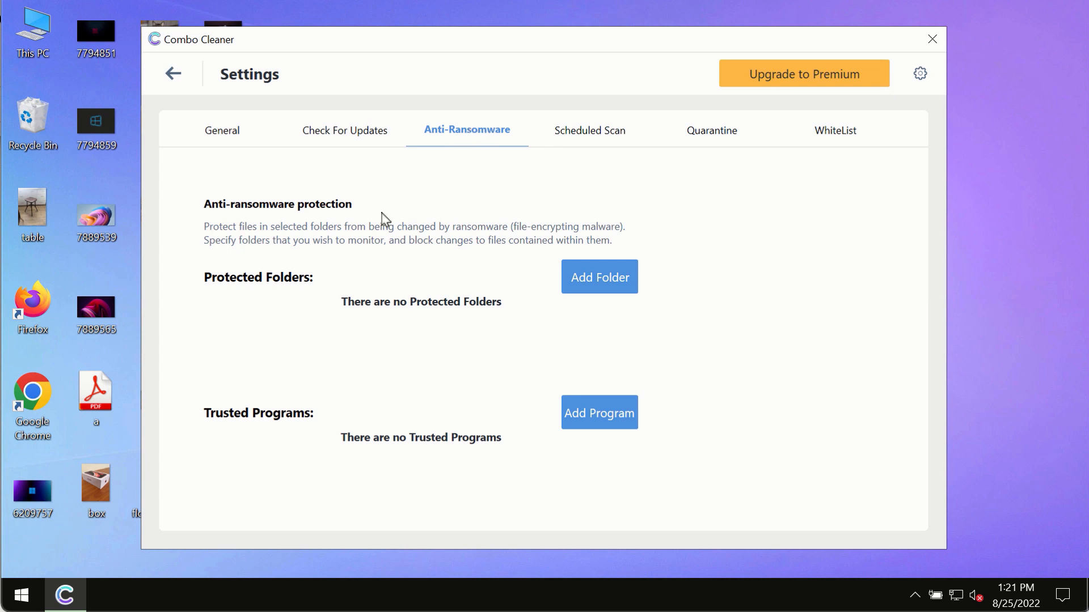
mouse_move(598, 284)
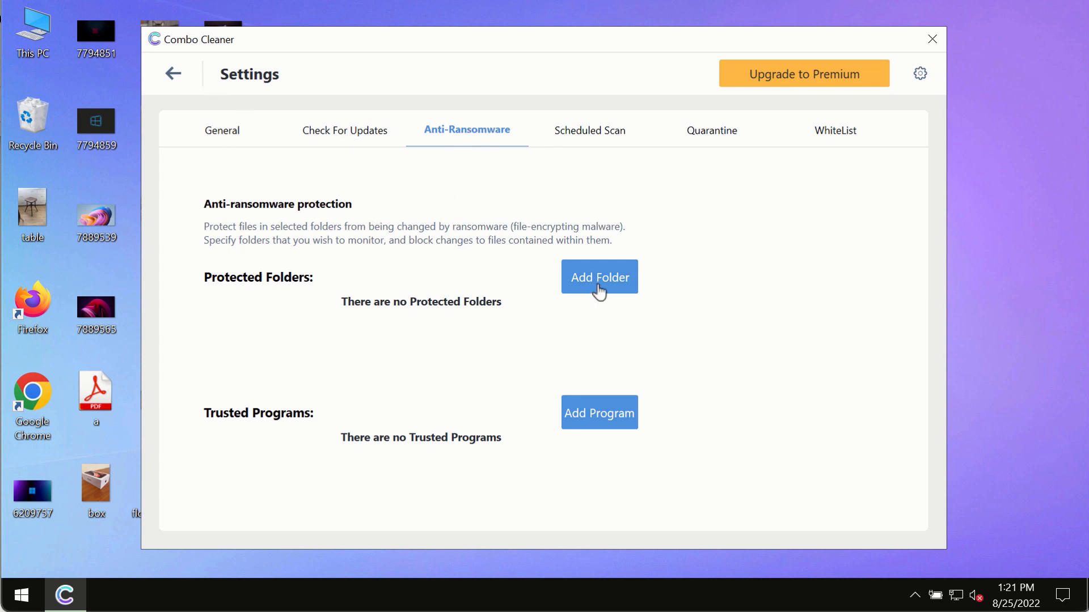
mouse_move(436, 241)
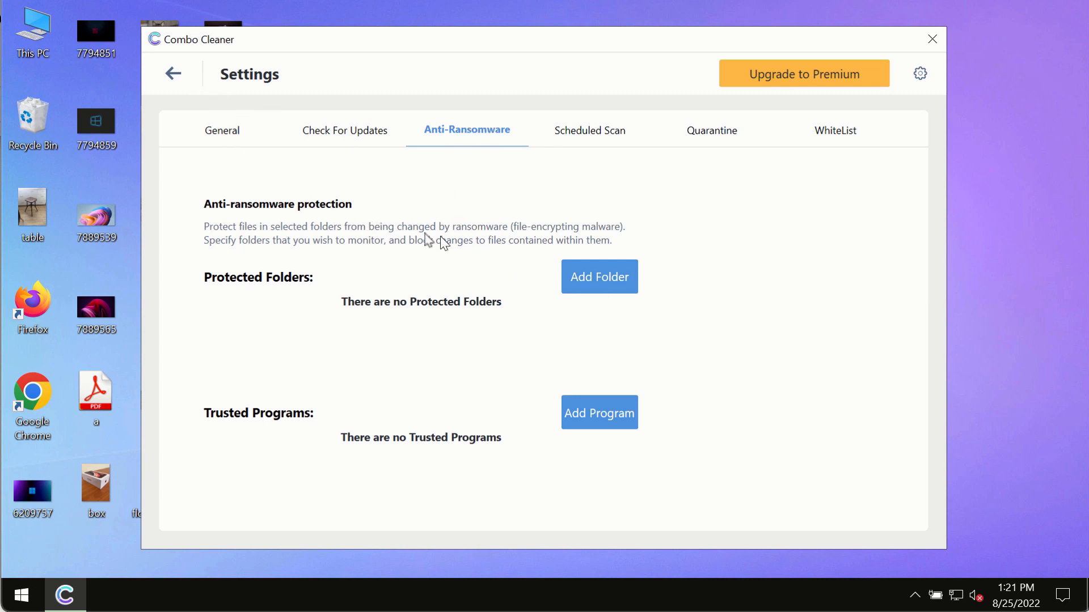
mouse_move(175, 82)
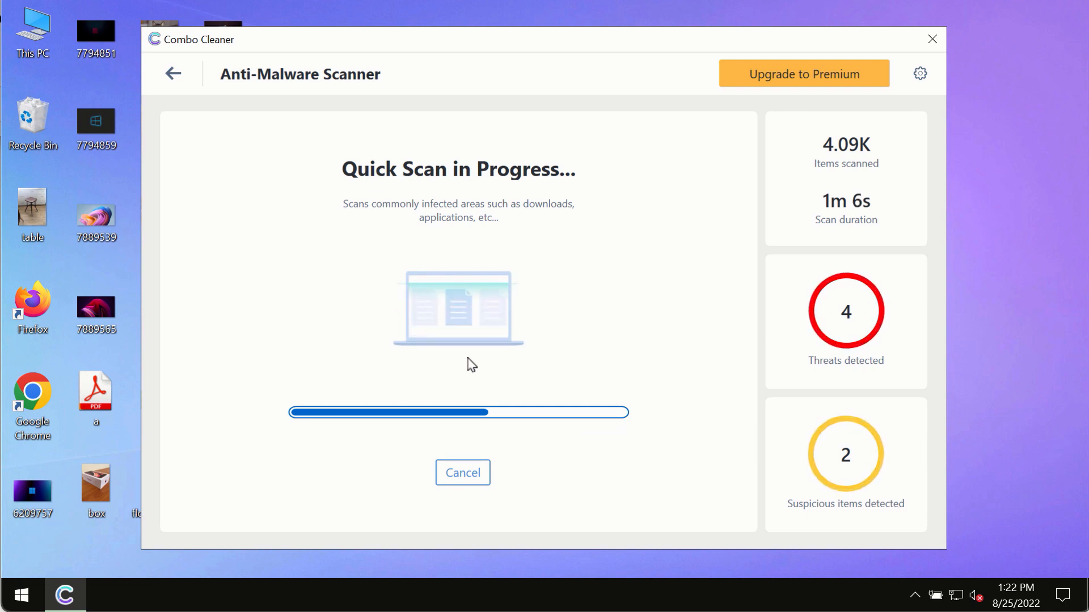
mouse_move(687, 197)
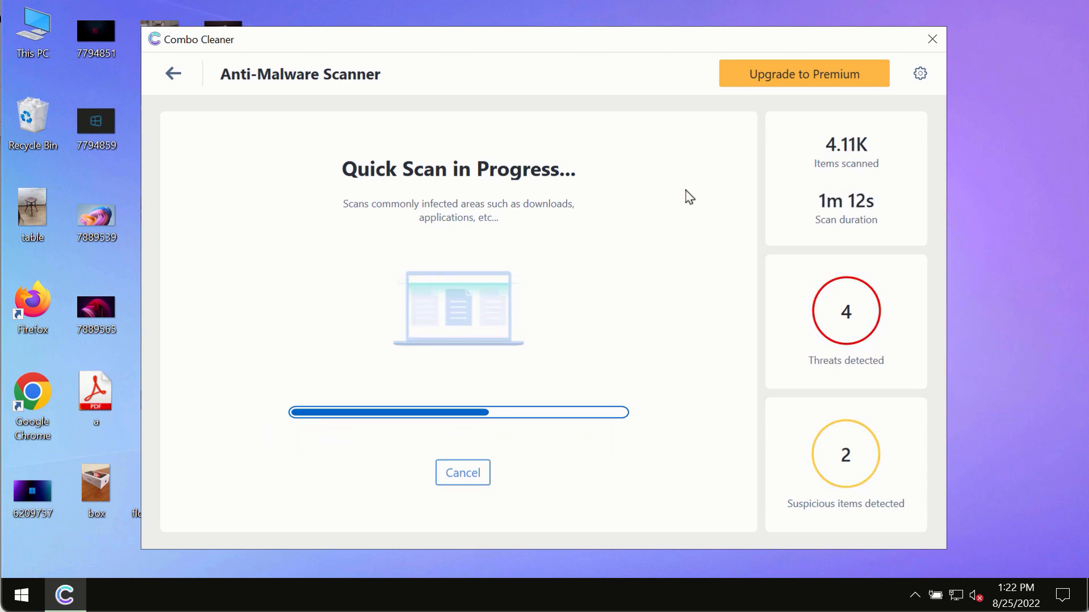
mouse_move(698, 189)
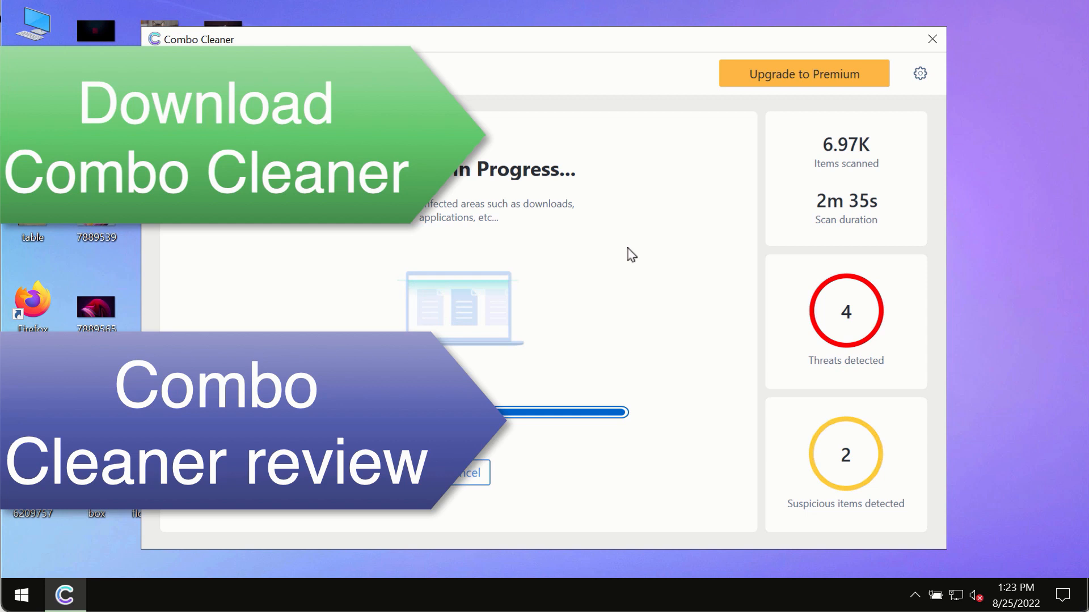
mouse_move(679, 225)
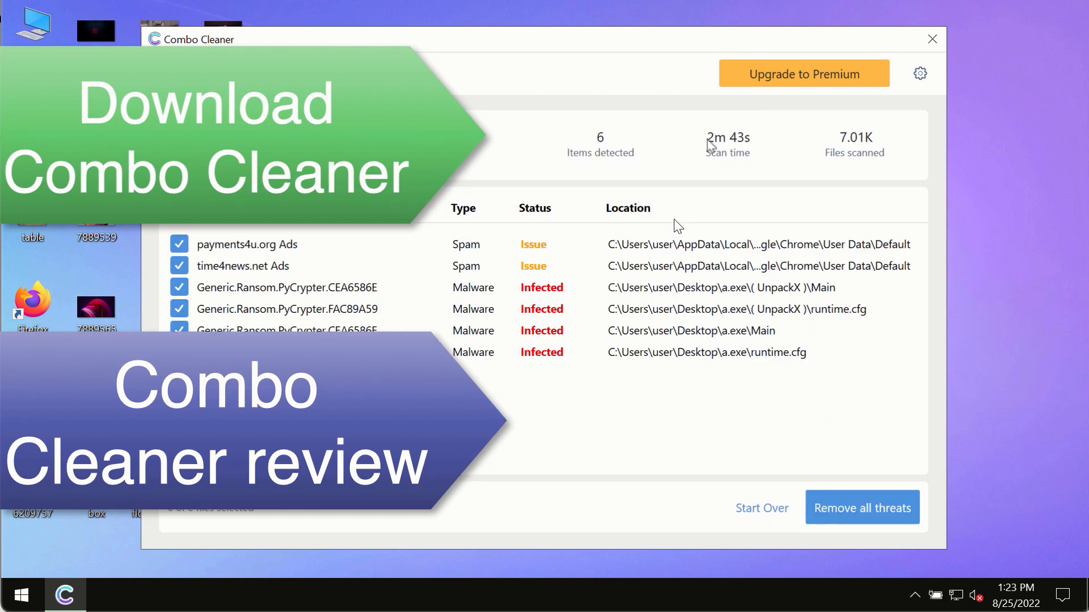
mouse_move(677, 226)
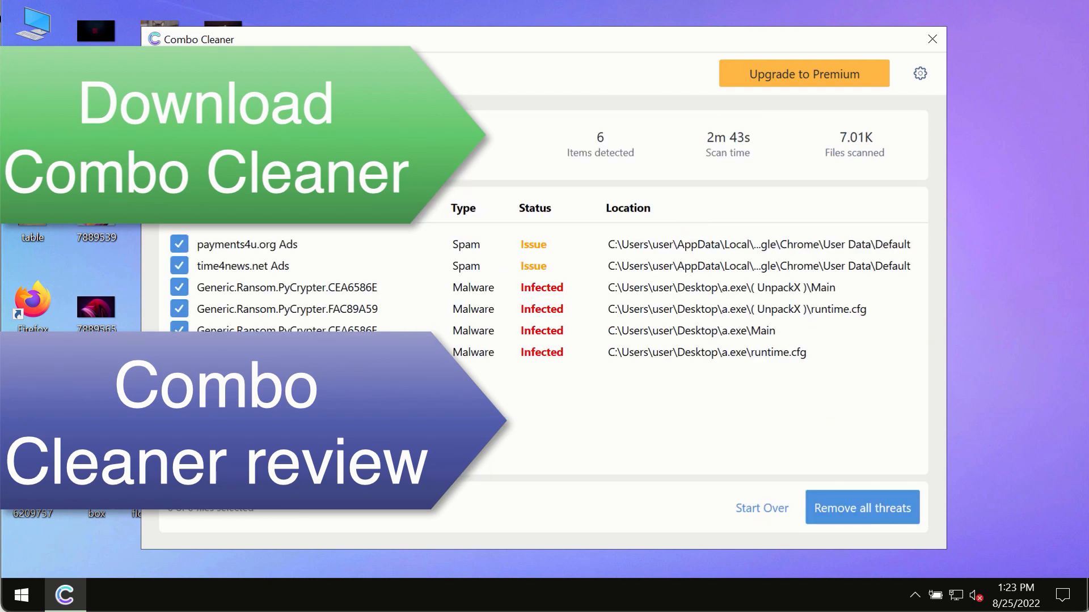